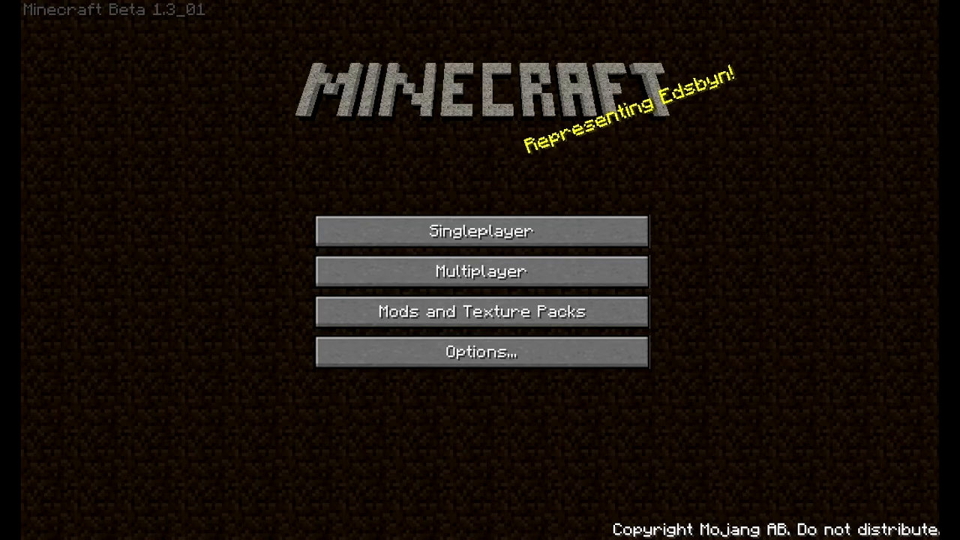
Start a single-player game from the title screen, loading the world on the sandy shoreline.
click(480, 231)
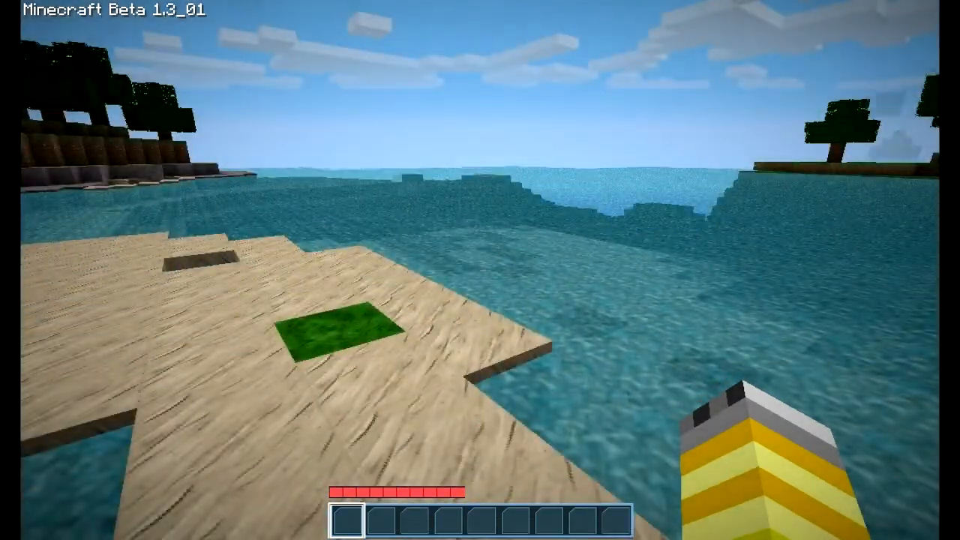
mouse_move(480, 270)
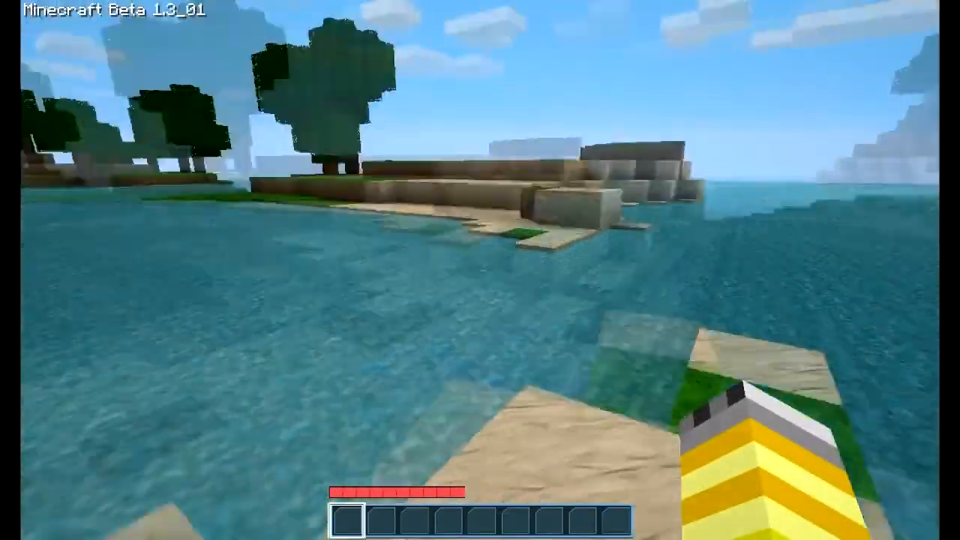
mouse_move(480, 270)
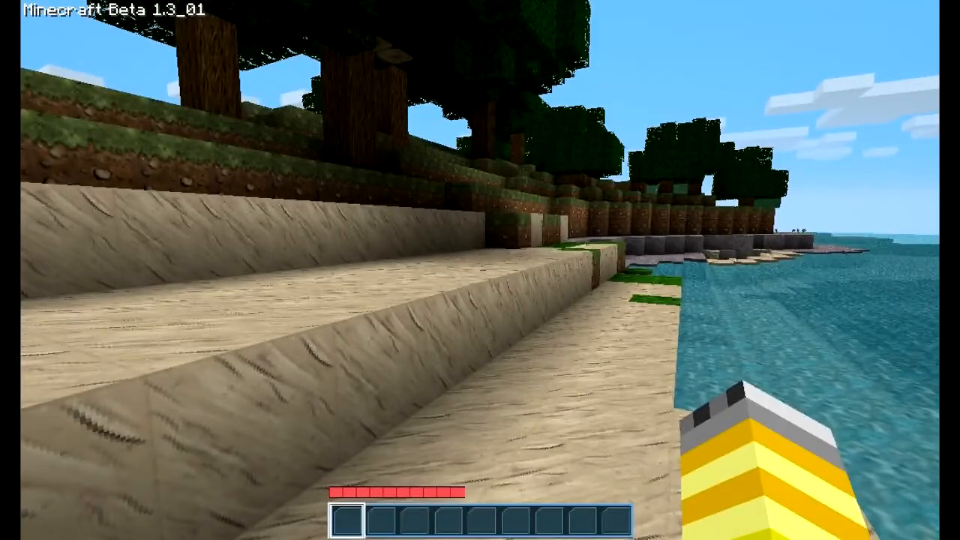
Save a screenshot of the shoreline, then check the inventory is empty and return to the world.
key(F2)
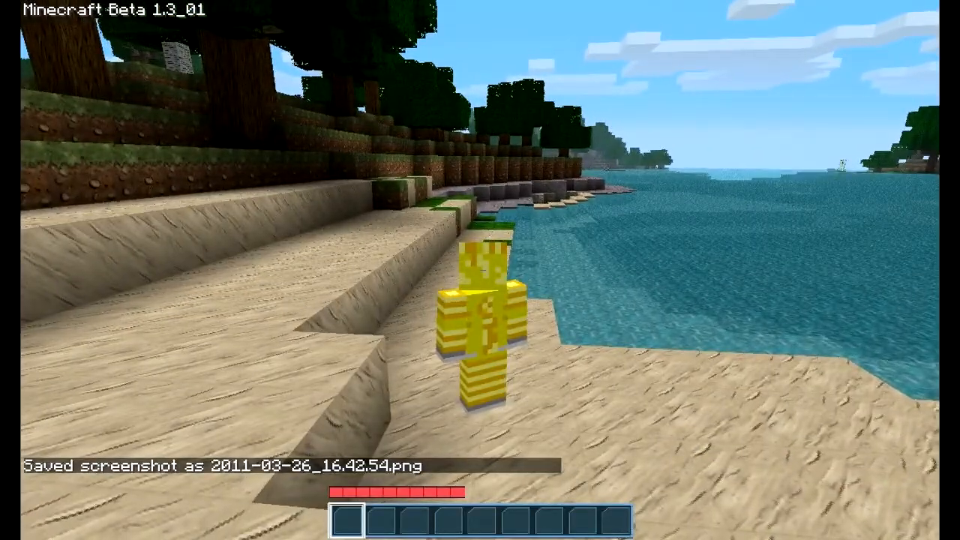
key(e)
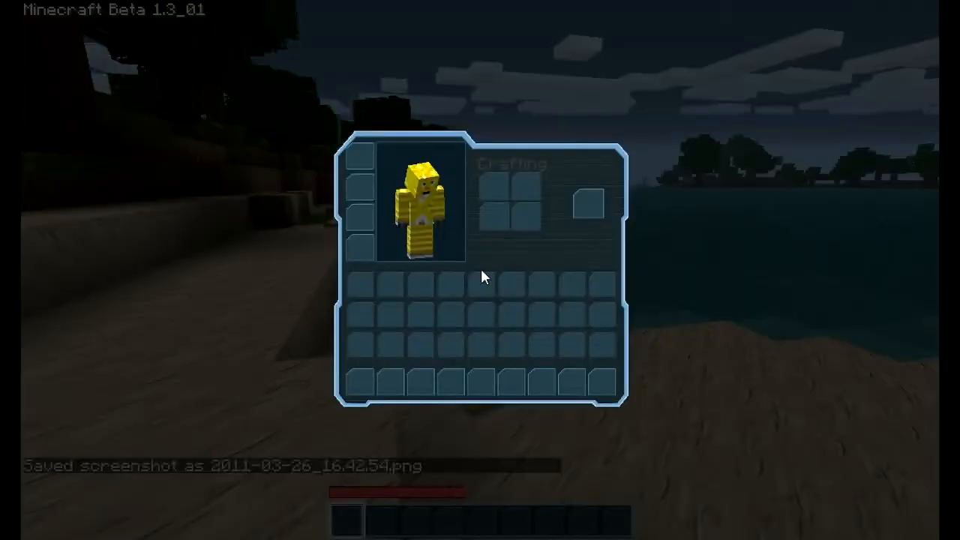
mouse_move(510, 289)
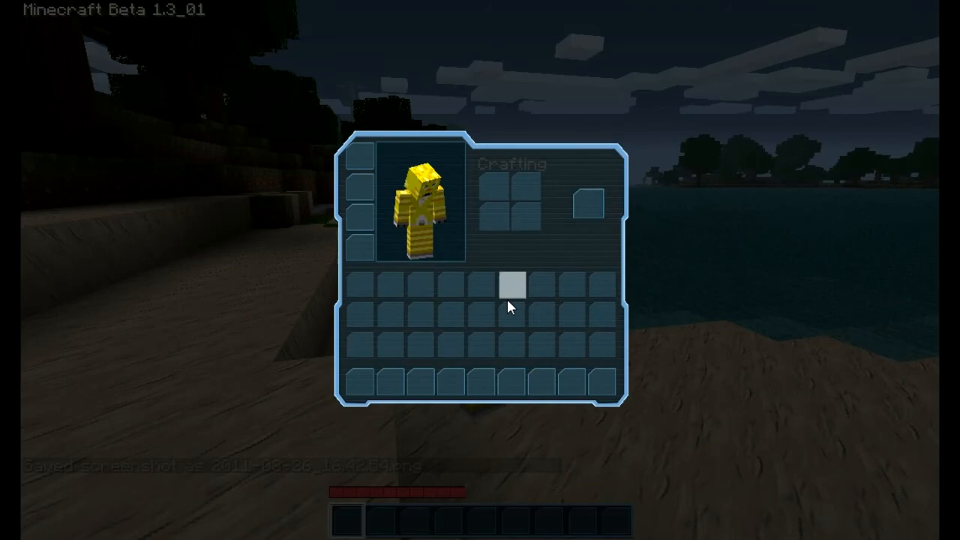
key(Escape)
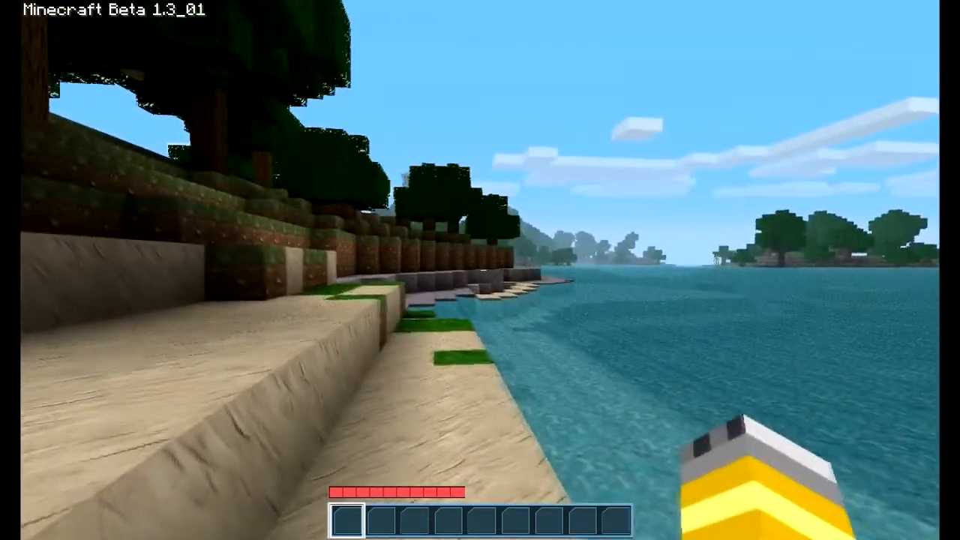
mouse_move(480, 270)
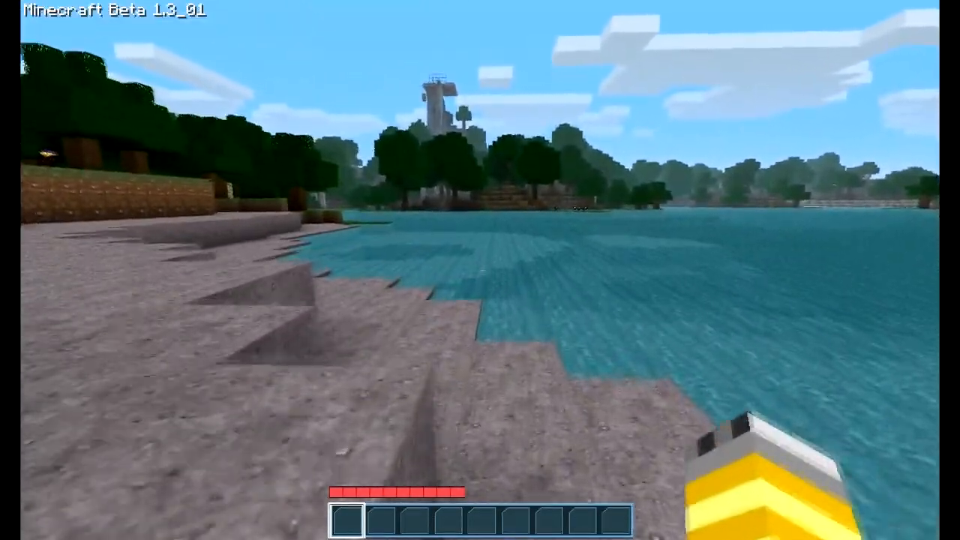
mouse_move(480, 270)
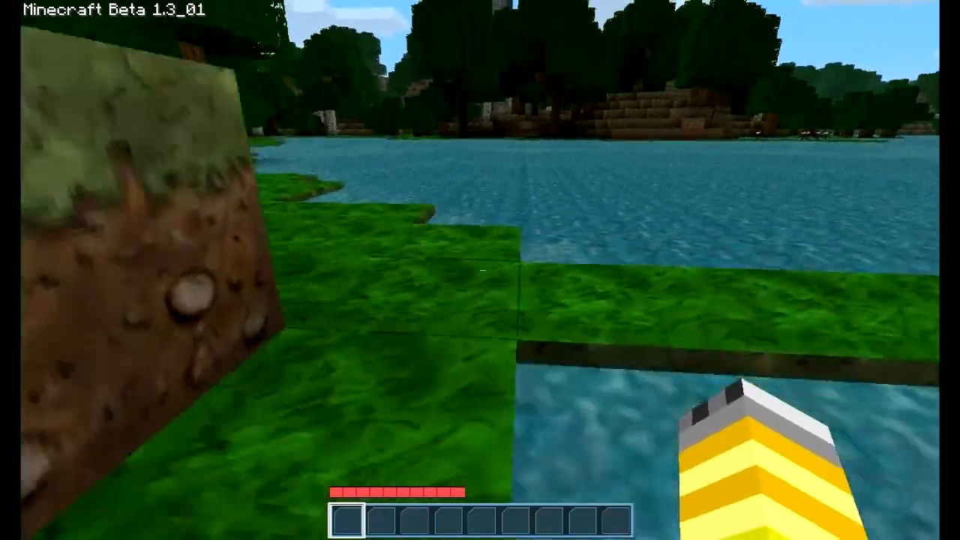
mouse_move(480, 270)
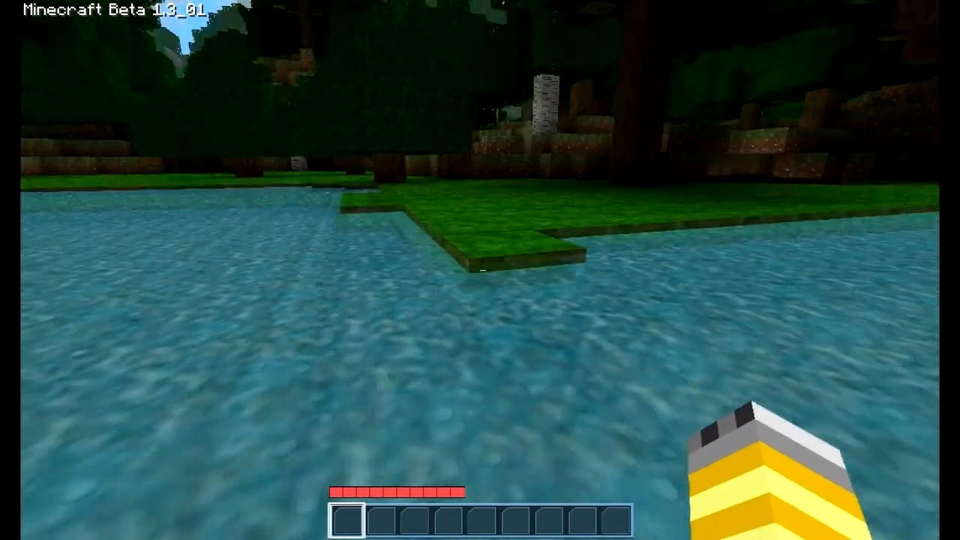
mouse_move(480, 270)
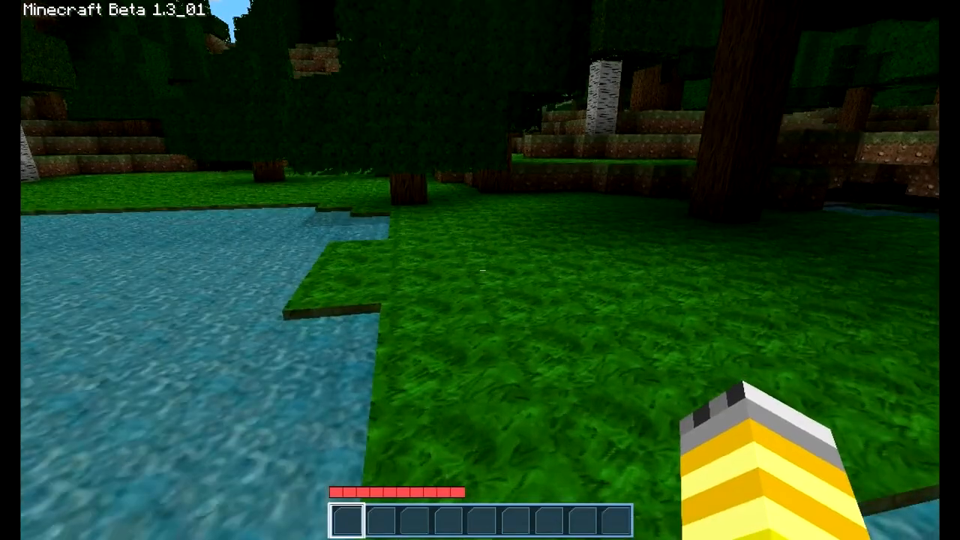
mouse_move(480, 270)
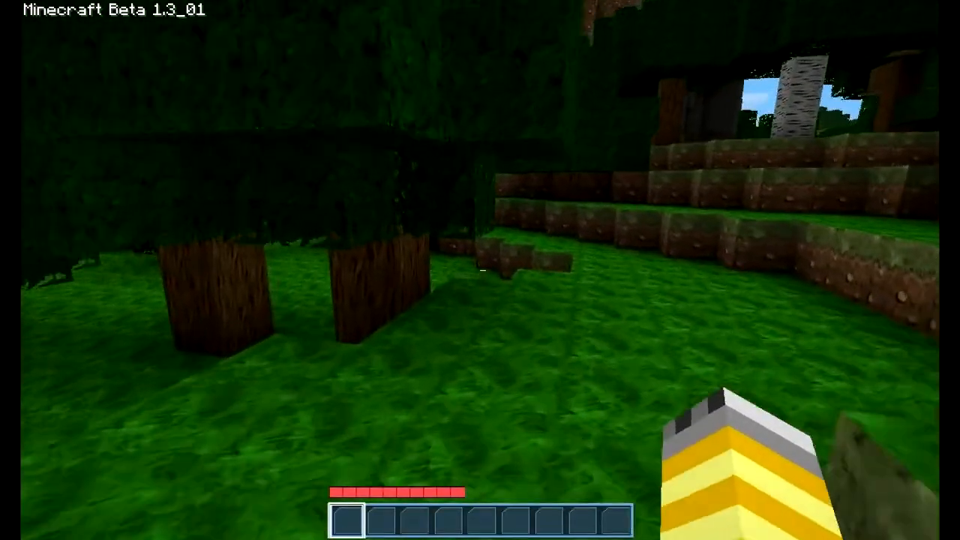
mouse_move(480, 270)
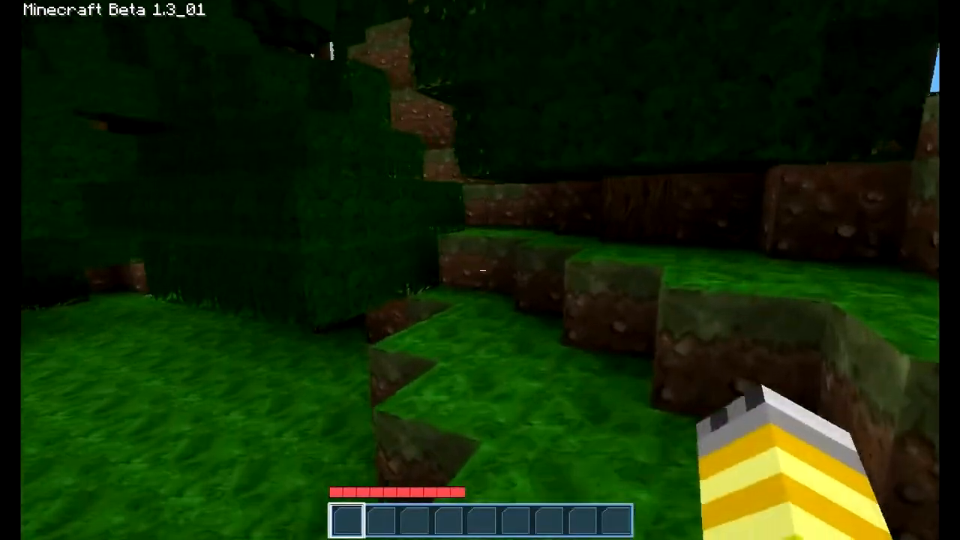
mouse_move(480, 270)
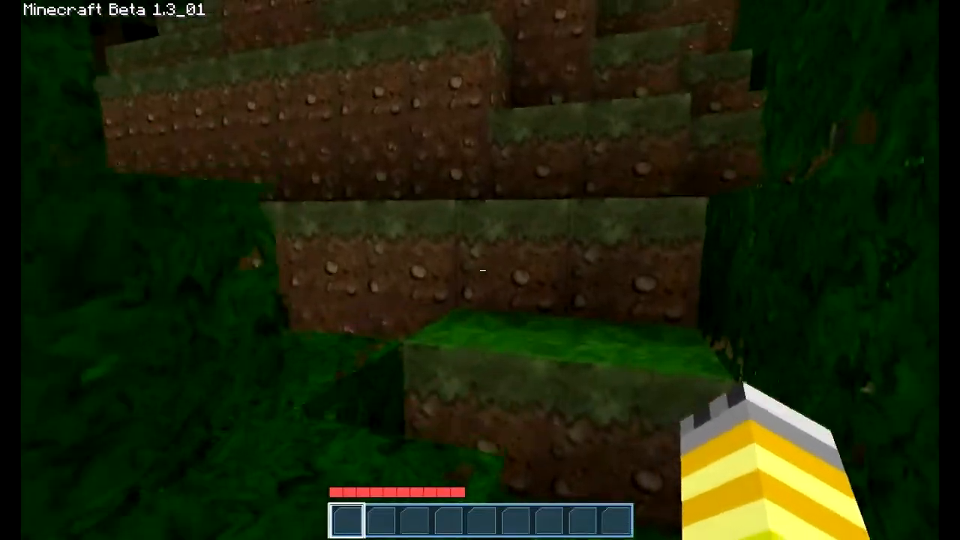
mouse_move(480, 270)
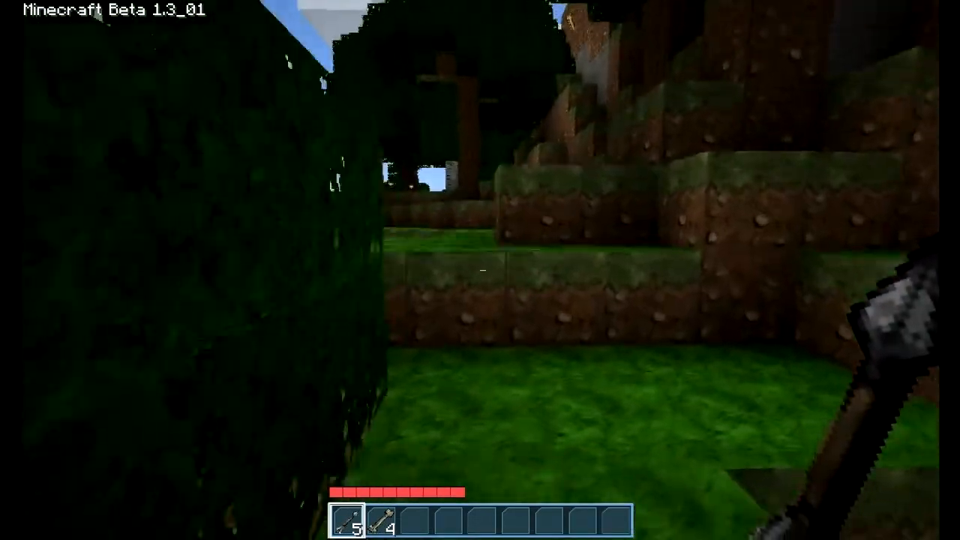
mouse_move(480, 270)
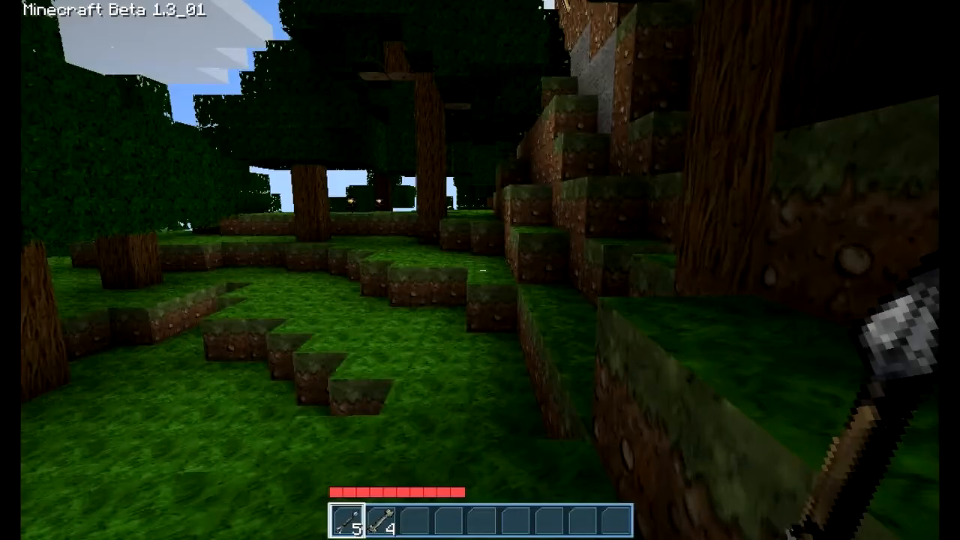
mouse_move(480, 270)
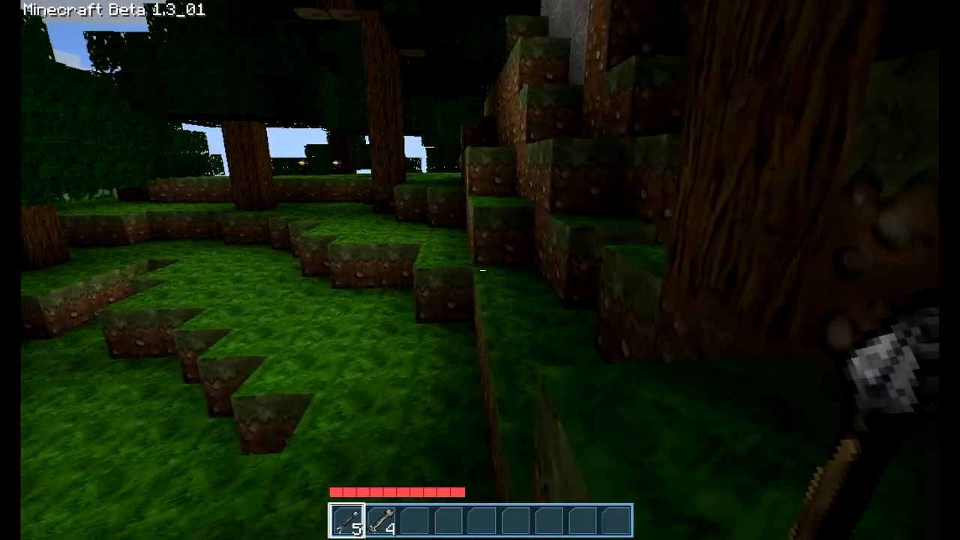
mouse_move(480, 270)
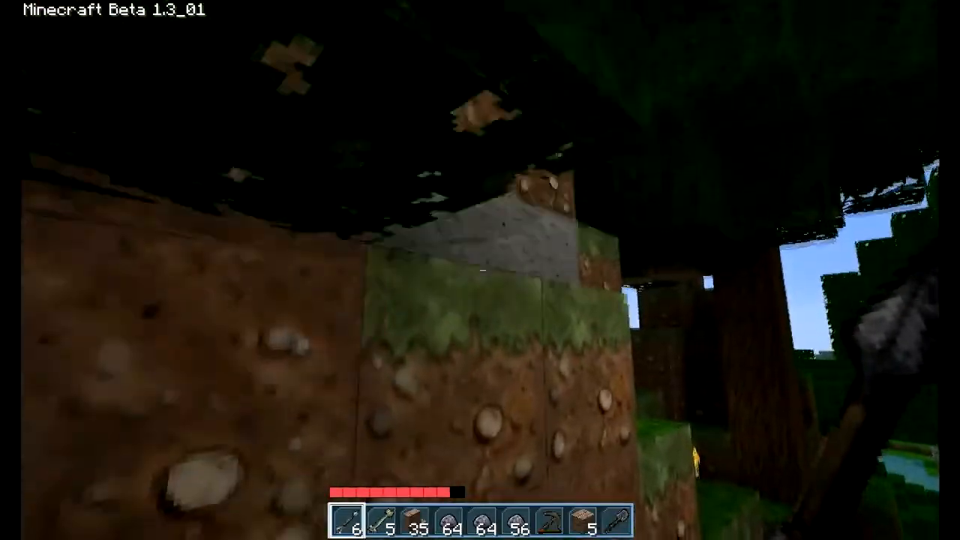
mouse_move(481, 270)
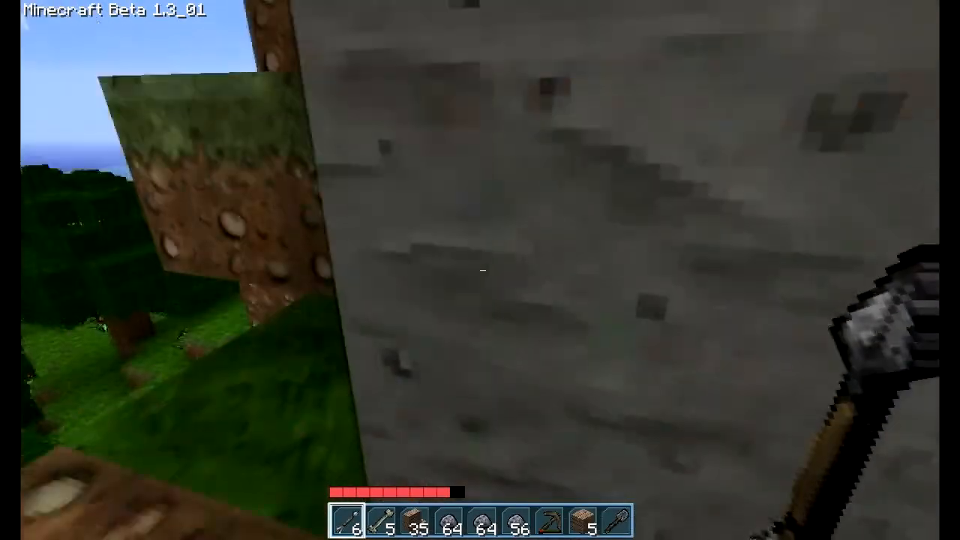
mouse_move(480, 270)
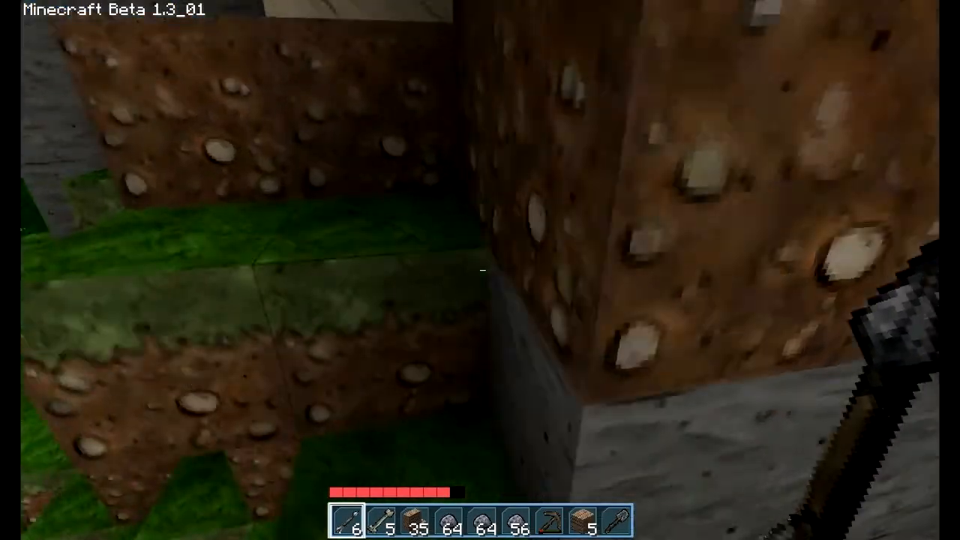
mouse_move(480, 270)
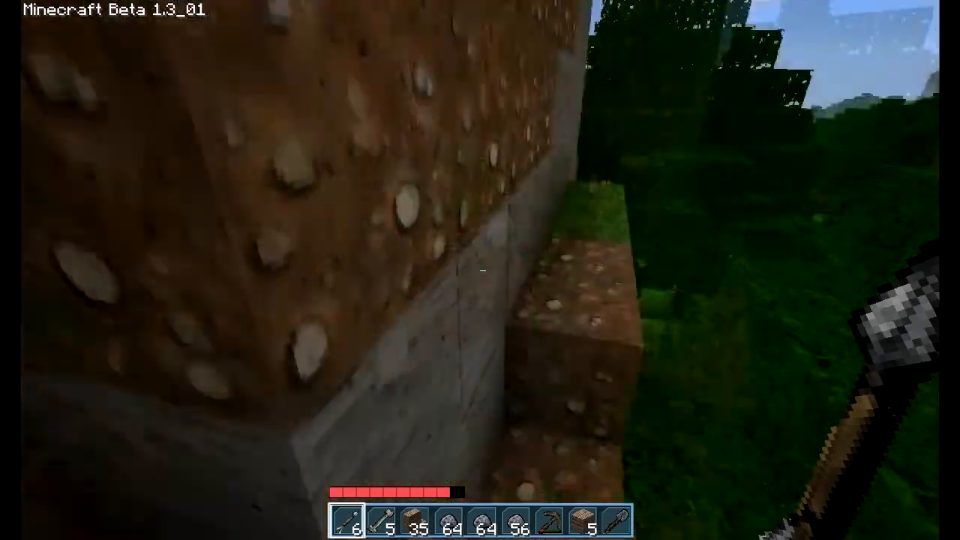
mouse_move(480, 270)
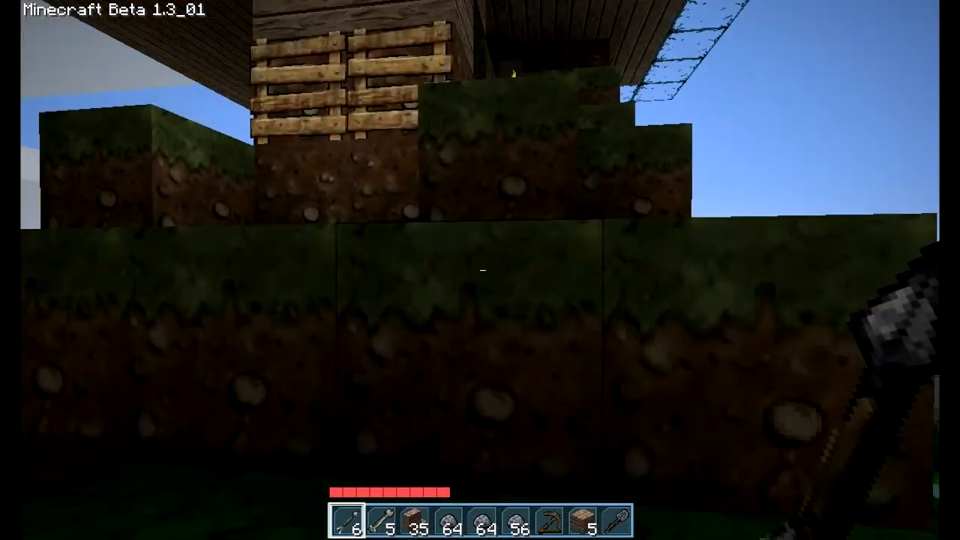
mouse_move(480, 270)
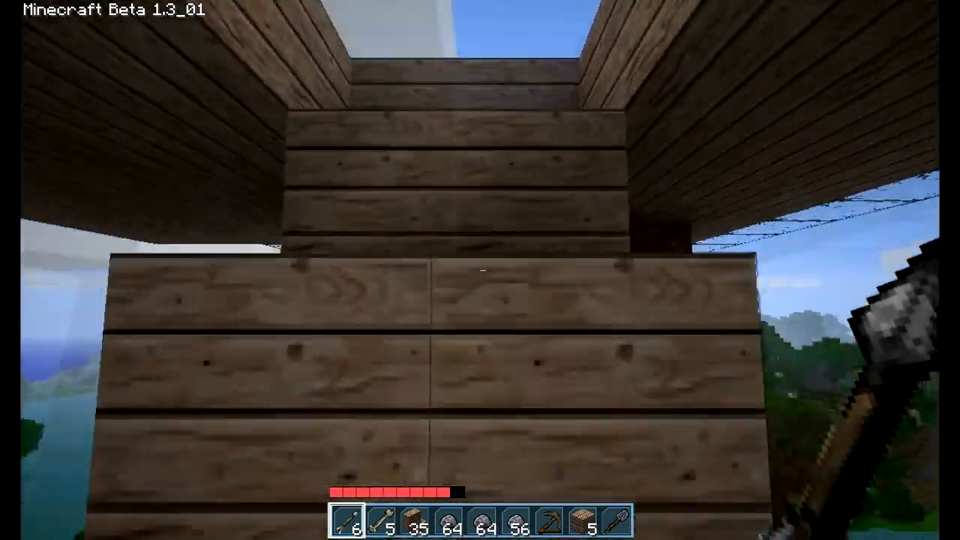
mouse_move(480, 270)
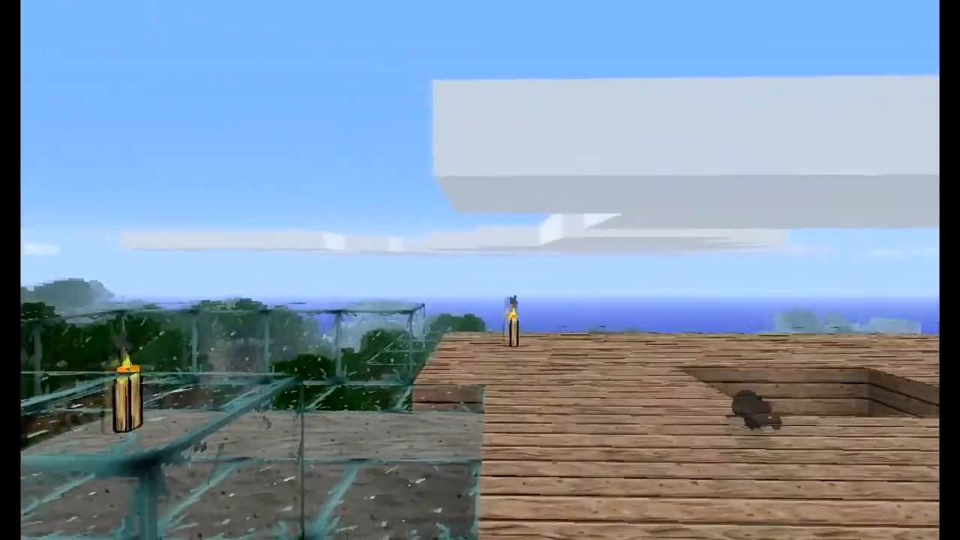
mouse_move(480, 270)
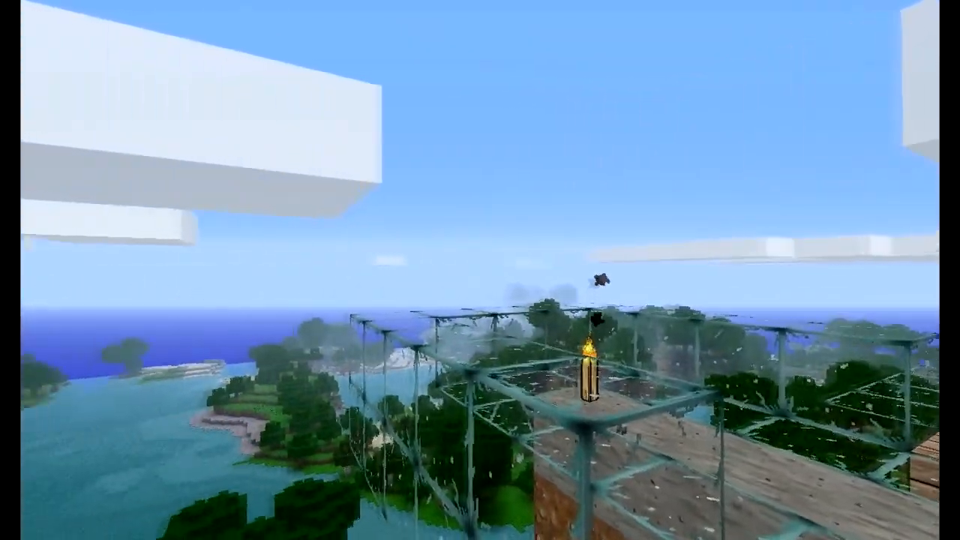